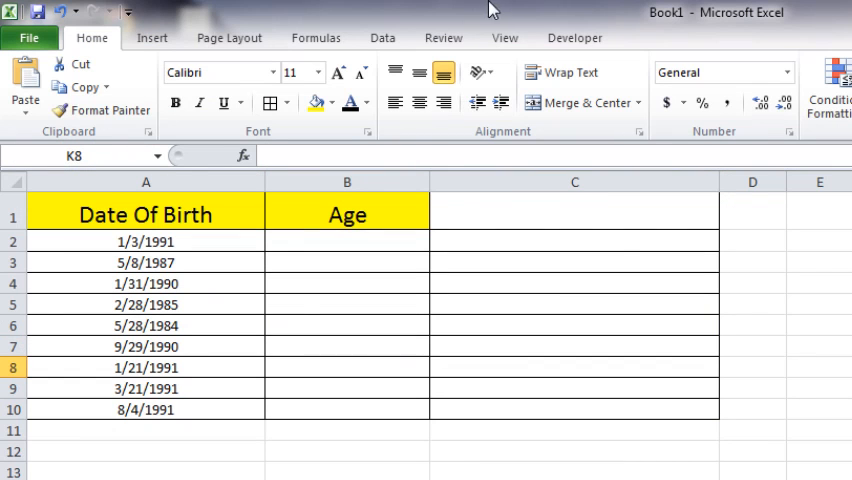
mouse_move(226, 247)
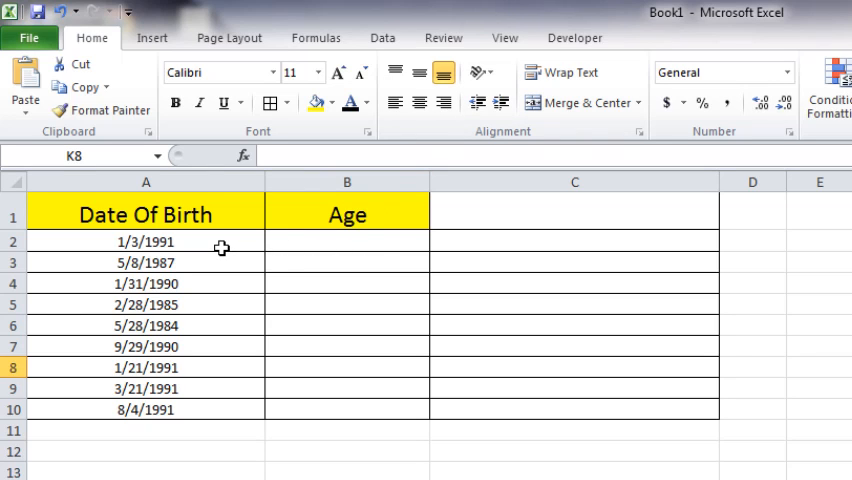
mouse_move(116, 345)
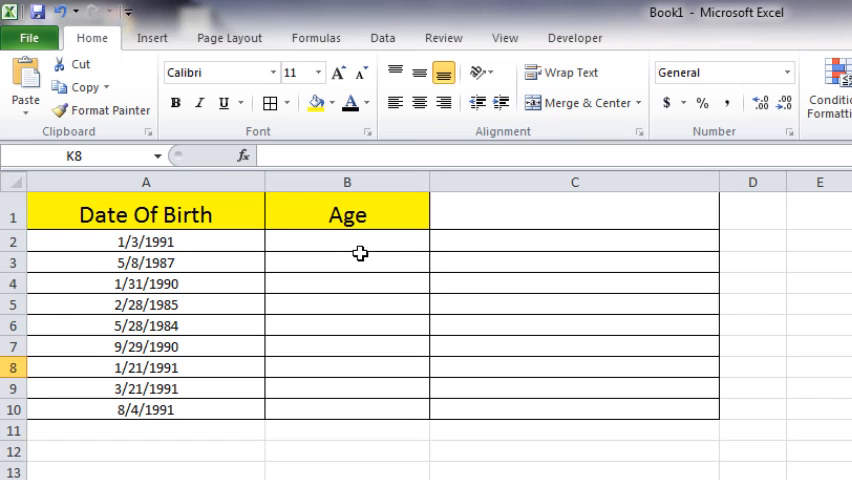
Enter =DATEDIF(A2,NOW(),"y") in B2 so it shows age 27
left_click(347, 241)
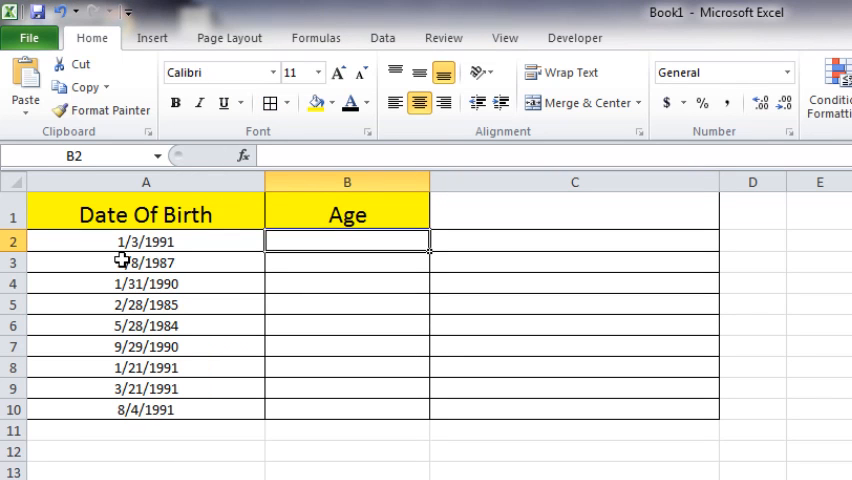
left_click(145, 241)
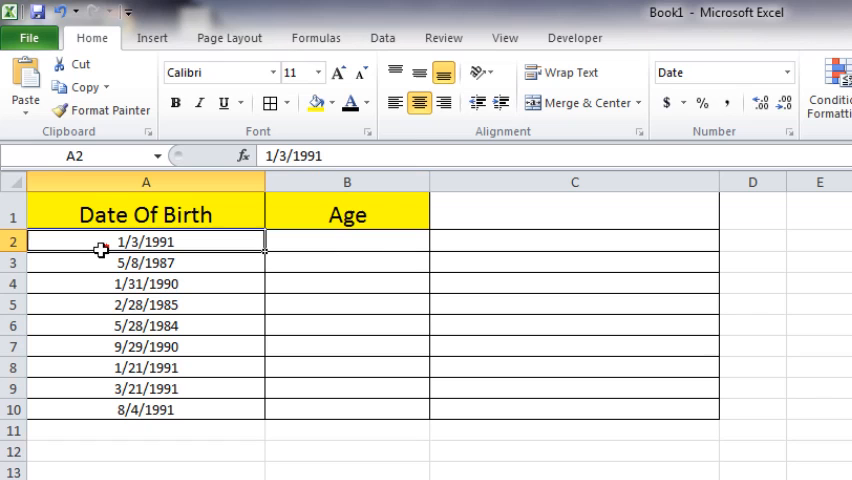
mouse_move(307, 251)
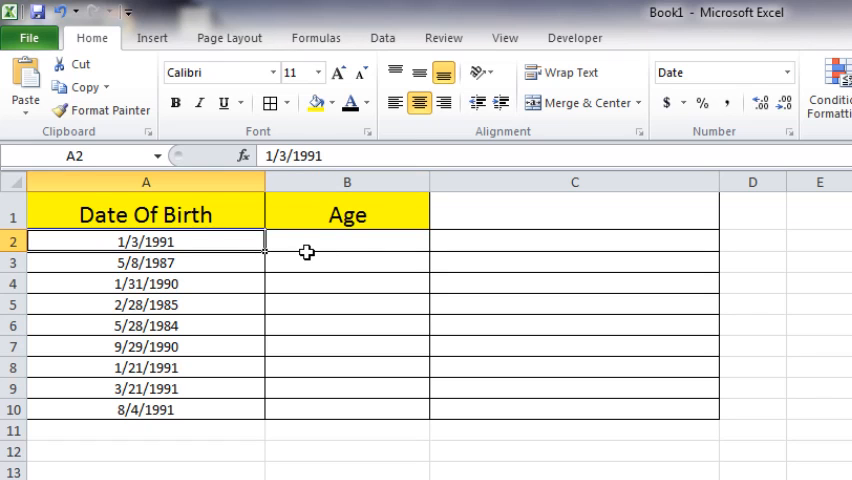
left_click(347, 241)
type("=DATEDIF(A2,NOW(),\"y\")")
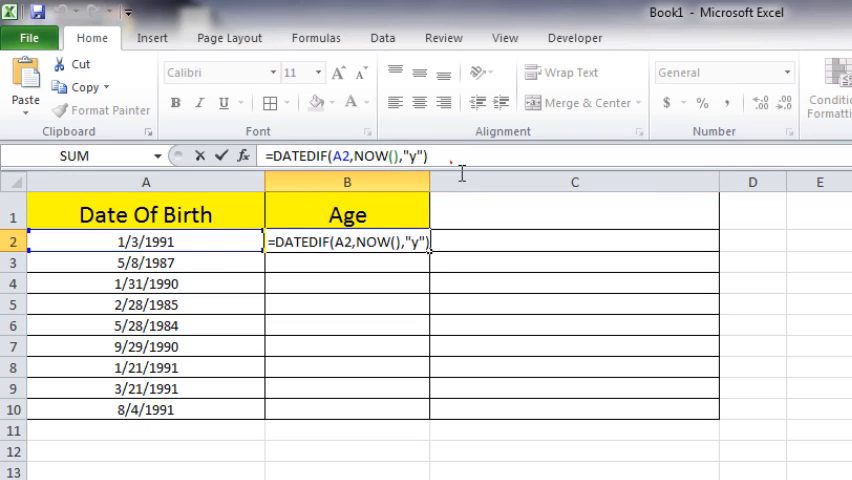
key("Return")
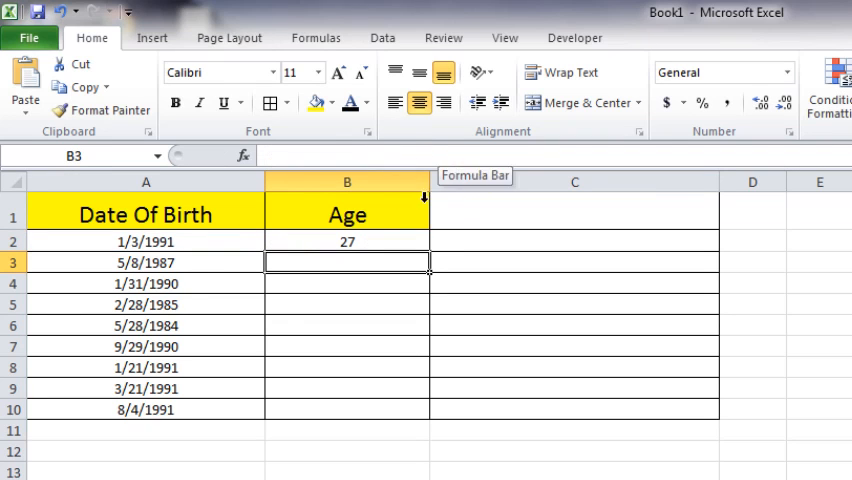
left_click(347, 241)
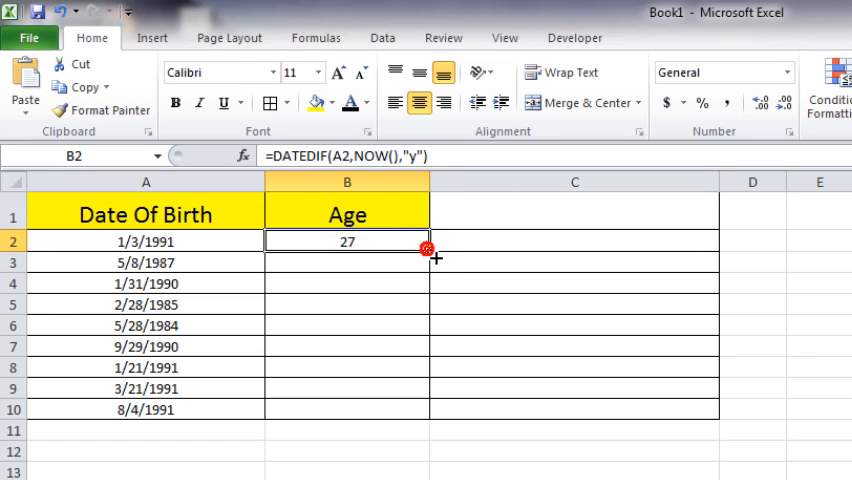
Fill the DATEDIF years formula from B2 down to B10, showing ages 27 through 34
left_click_drag(432, 247, 432, 410)
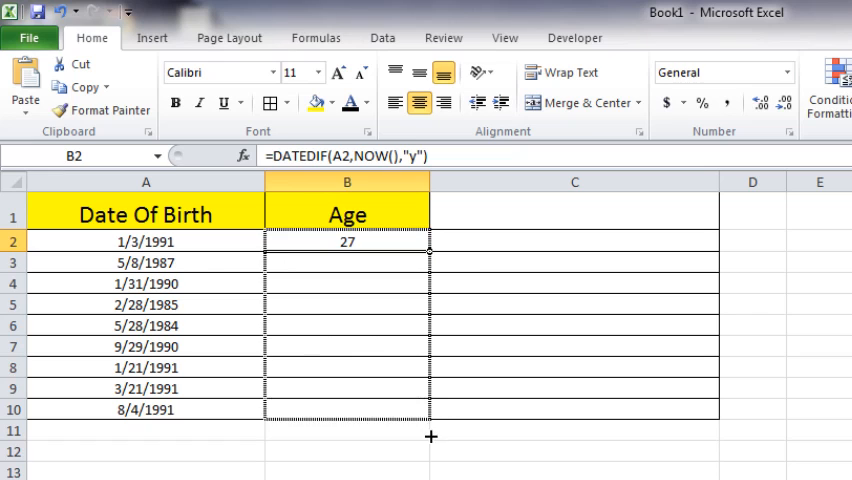
left_click_drag(430, 242, 430, 410)
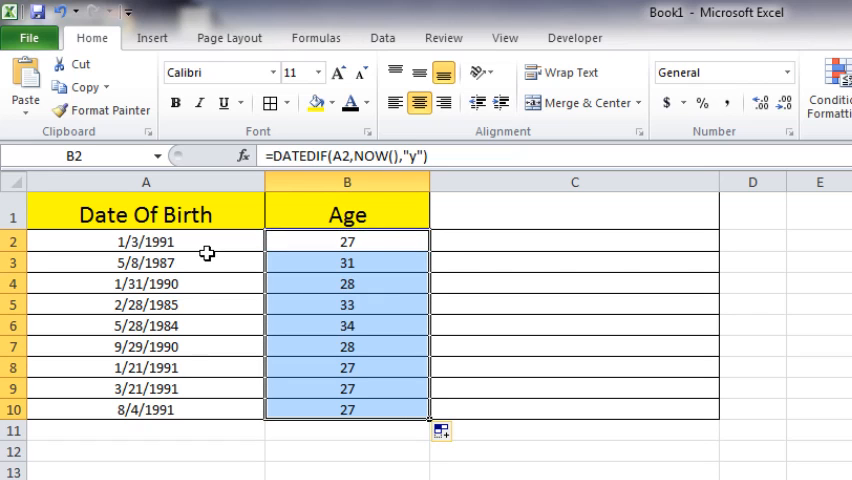
mouse_move(360, 350)
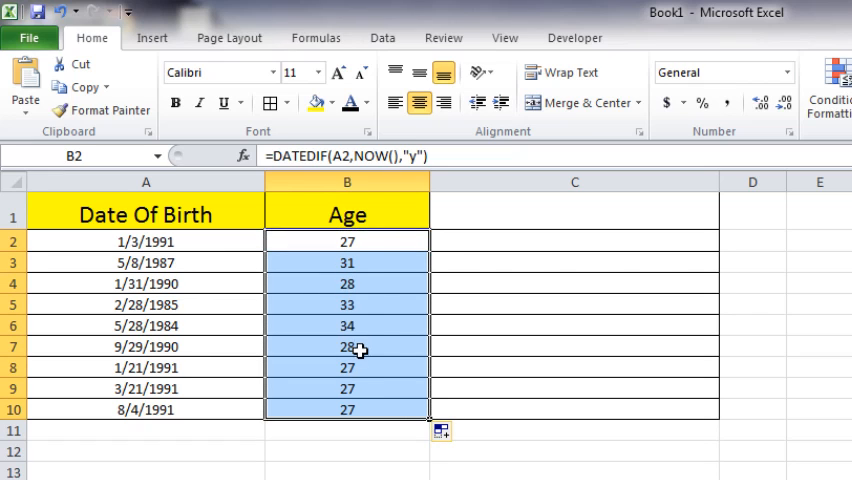
left_click(347, 430)
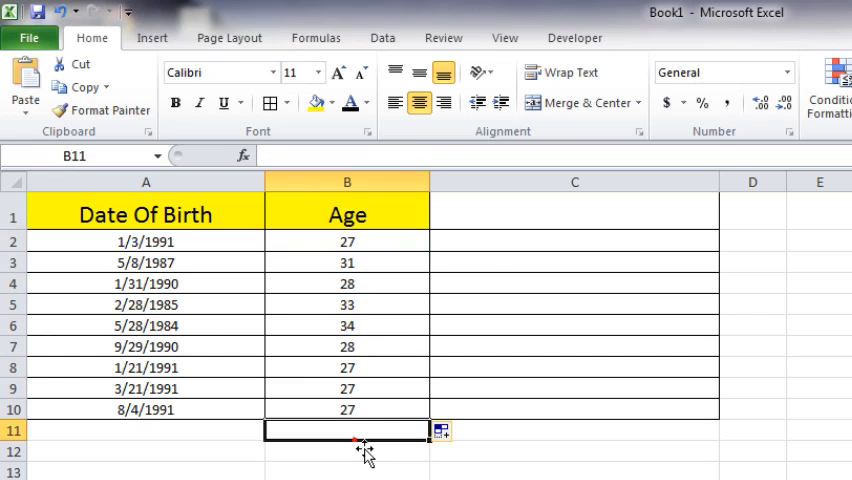
mouse_move(365, 275)
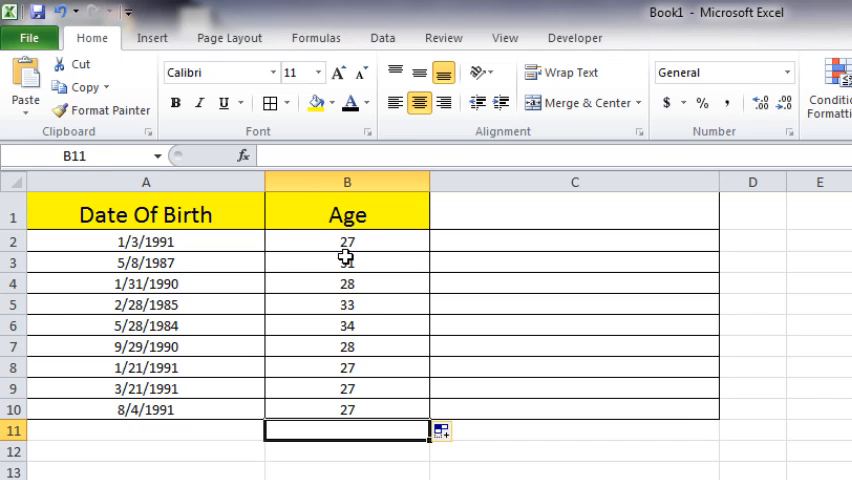
Select the age result in B2
left_click(347, 241)
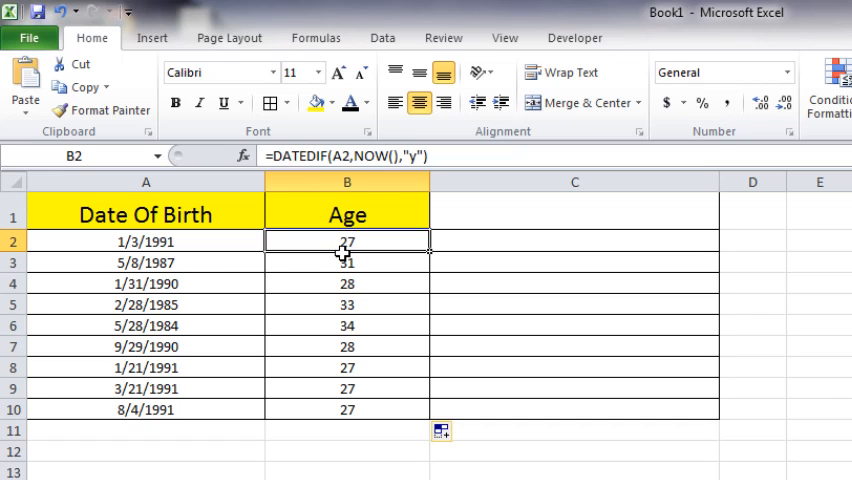
mouse_move(488, 248)
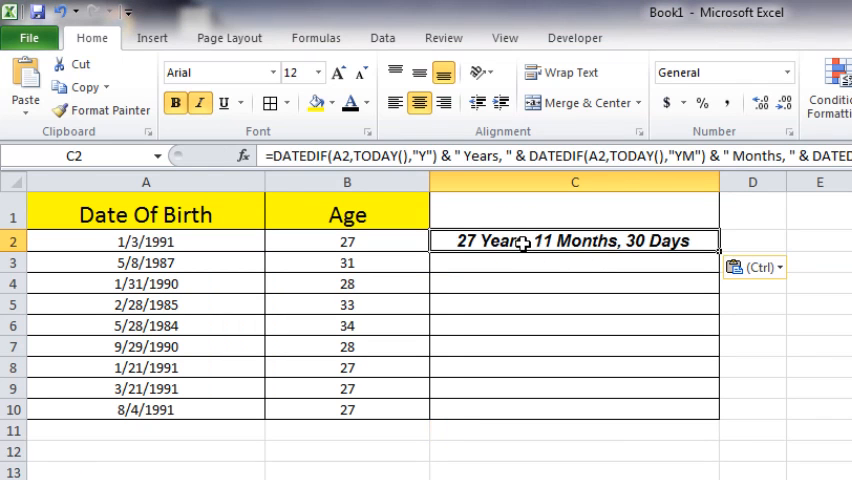
mouse_move(484, 253)
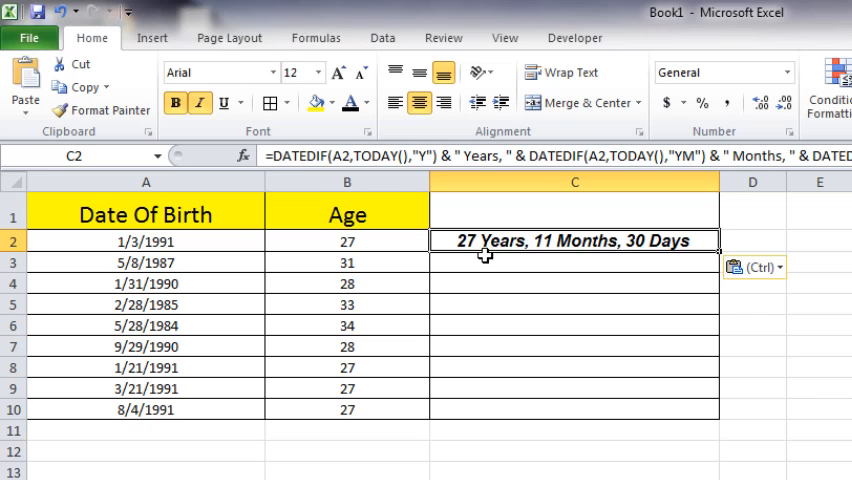
mouse_move(645, 248)
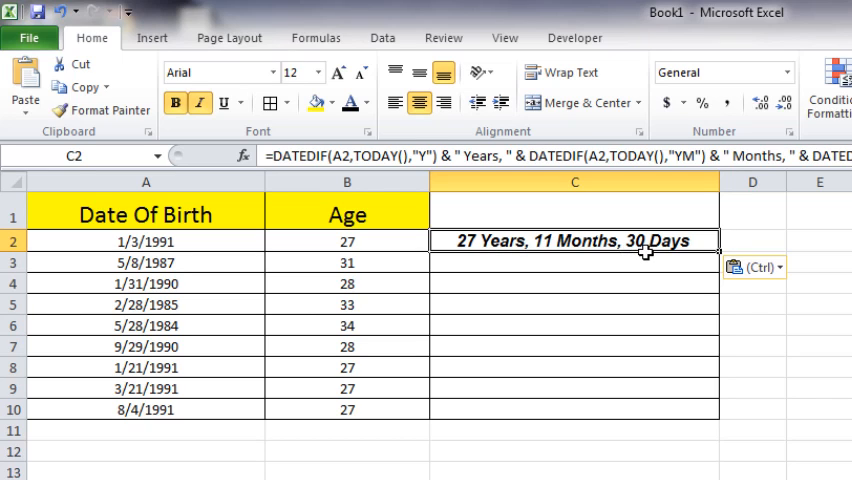
mouse_move(730, 257)
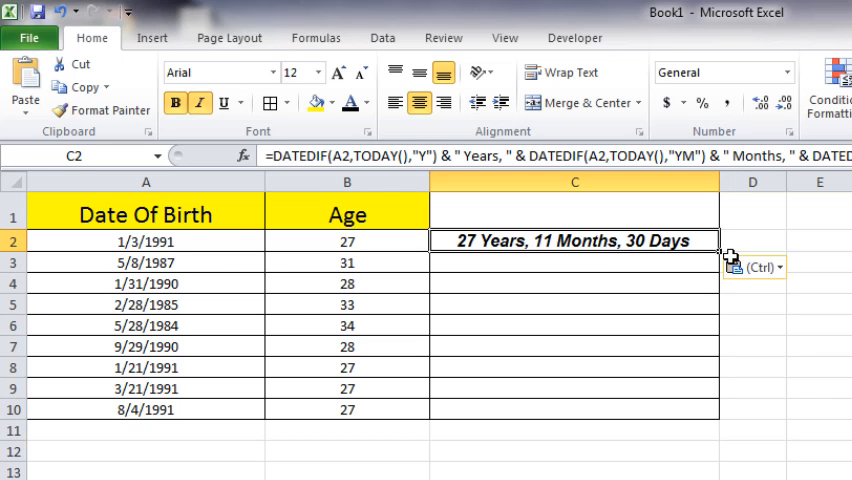
Fill the exact-age formula from C2 down to C10, then show B2's DATEDIF formula
left_click_drag(716, 253, 716, 345)
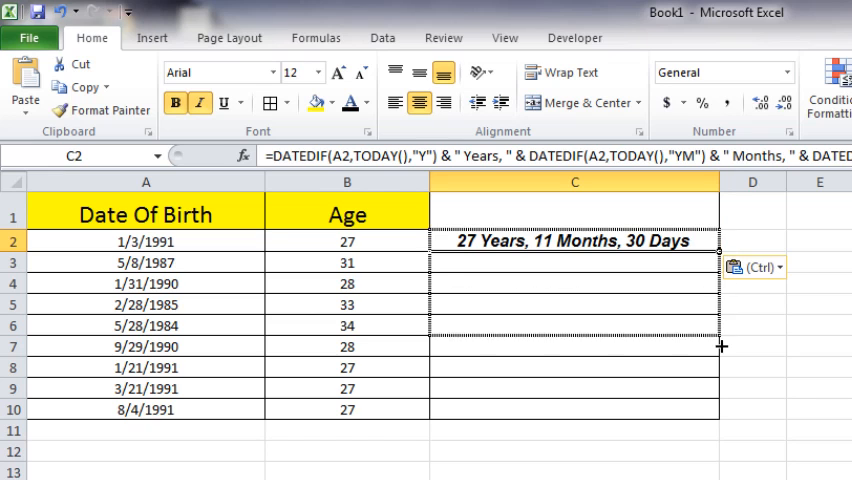
left_click_drag(722, 347, 716, 418)
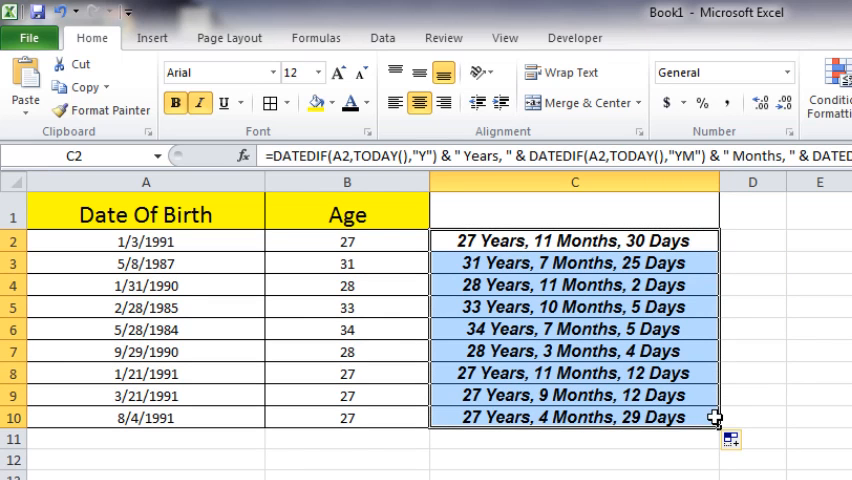
mouse_move(492, 285)
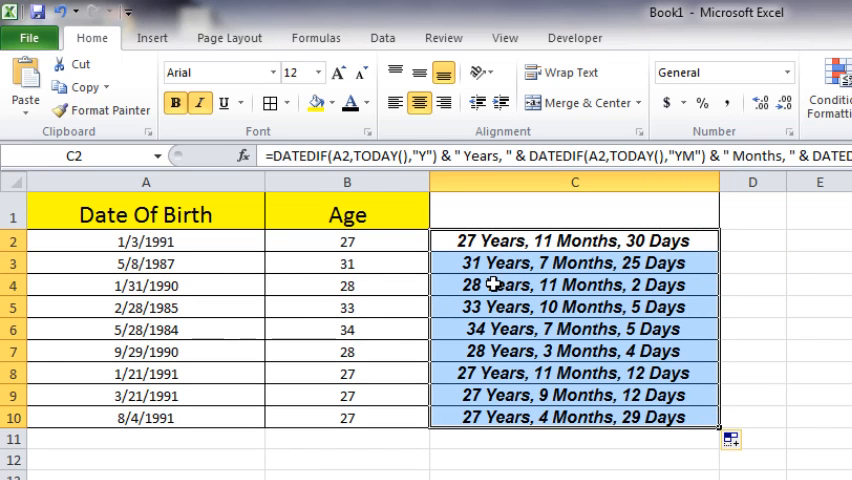
left_click(347, 241)
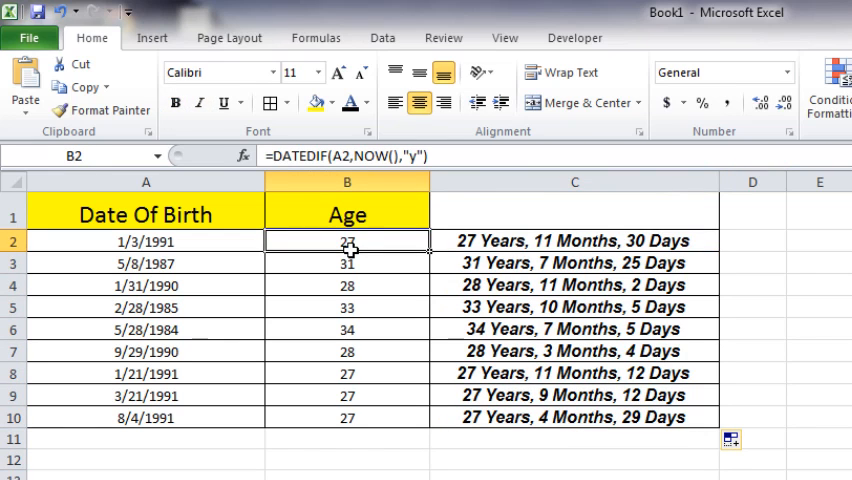
double_click(347, 240)
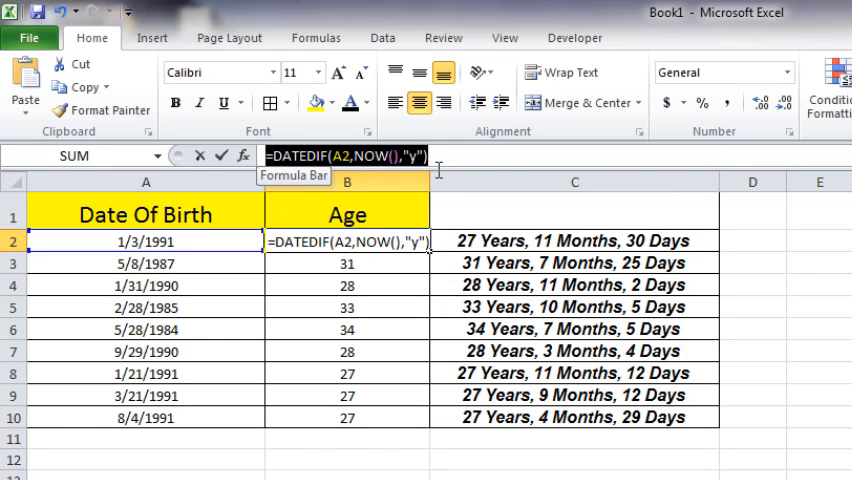